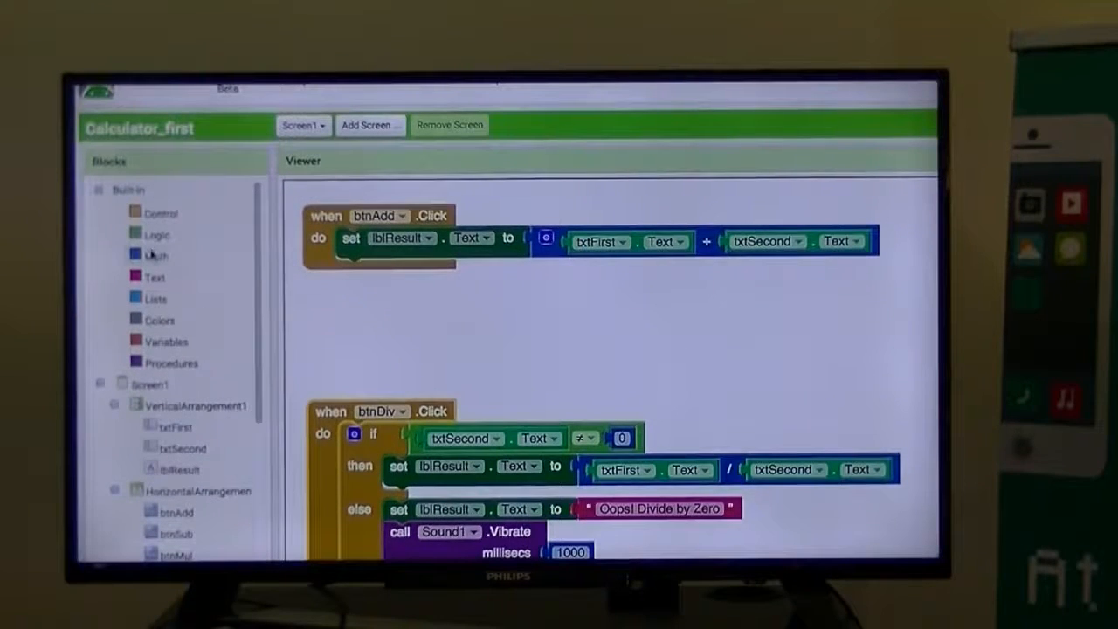
Add an 'is number?' block checking txtFirst.Text from the Math drawer
click(156, 255)
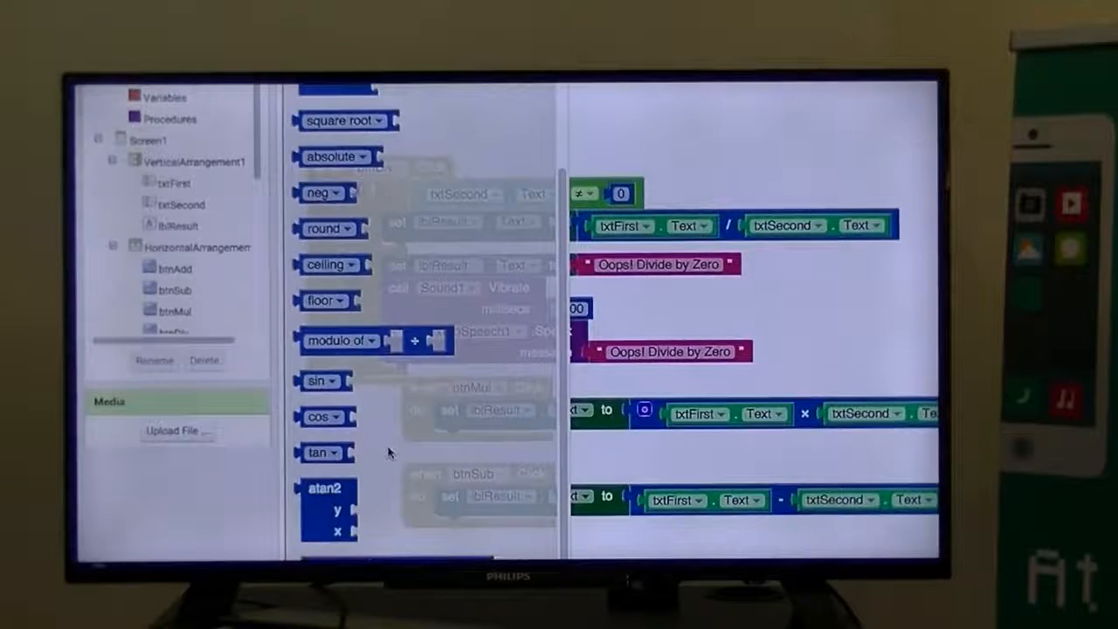
scroll(down, 3)
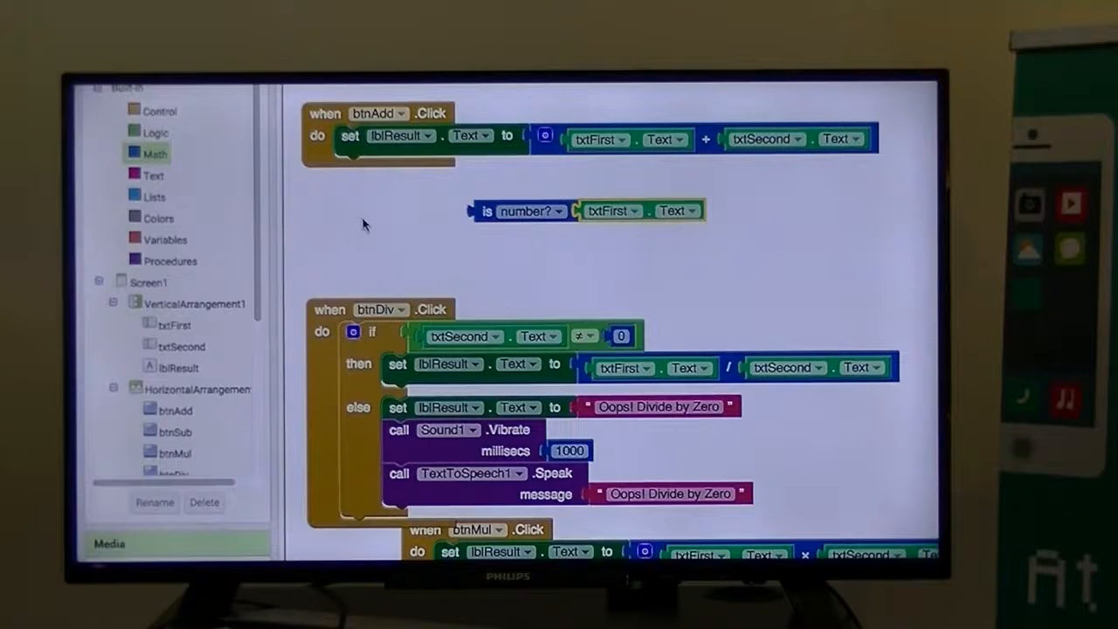
Add a second 'is number?' on txtSecond.Text, an 'and' block, and an 'if' block
click(154, 133)
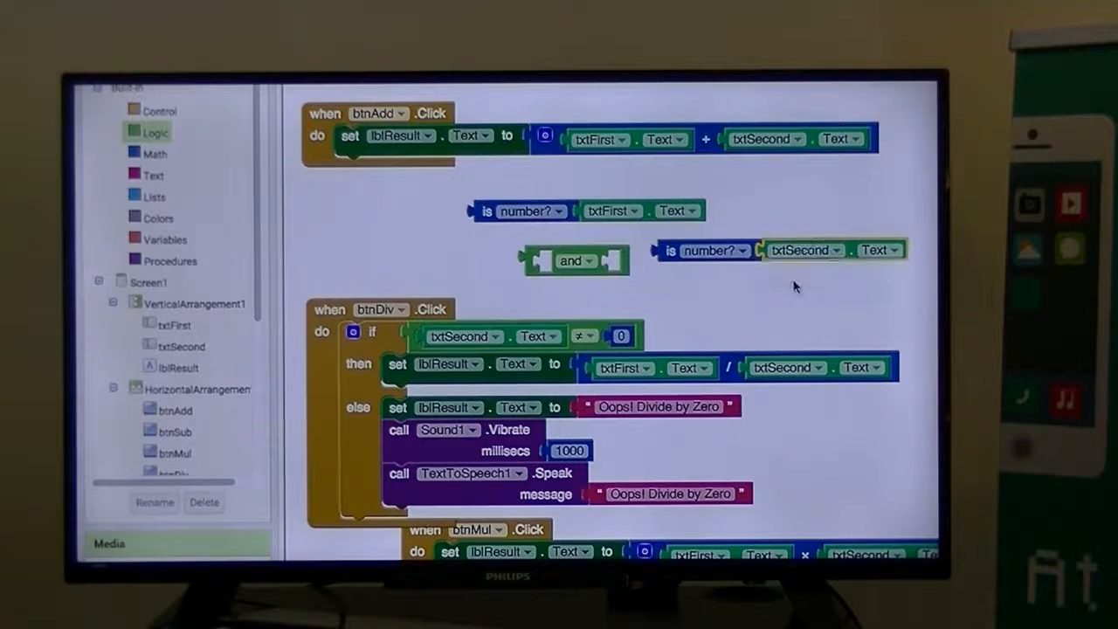
mouse_move(713, 283)
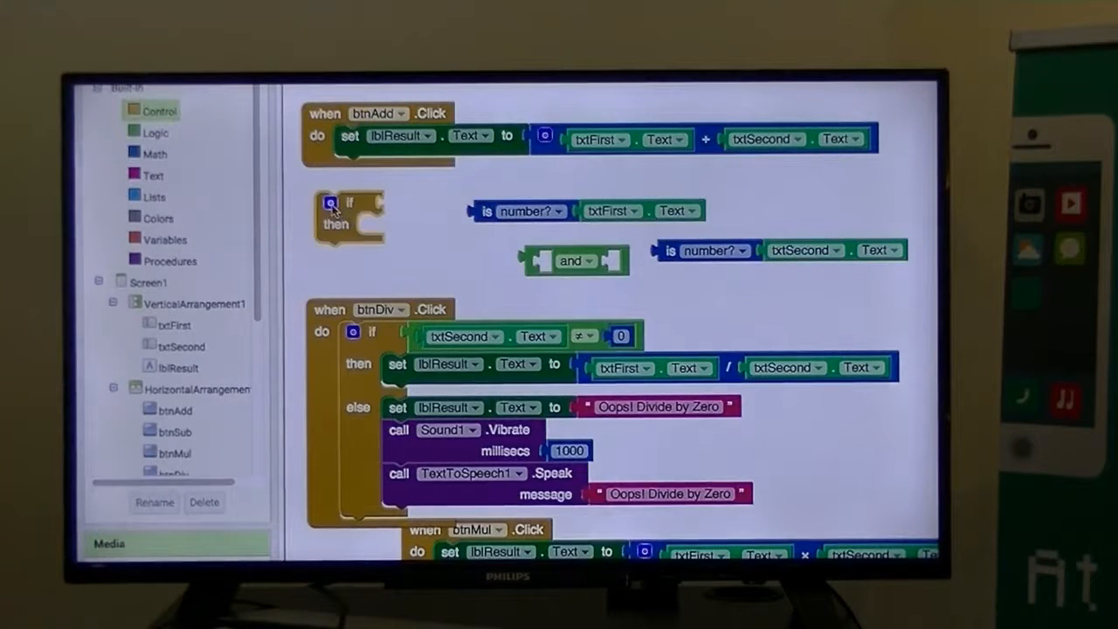
Extend the if block with an else branch via its gear mutator
click(330, 202)
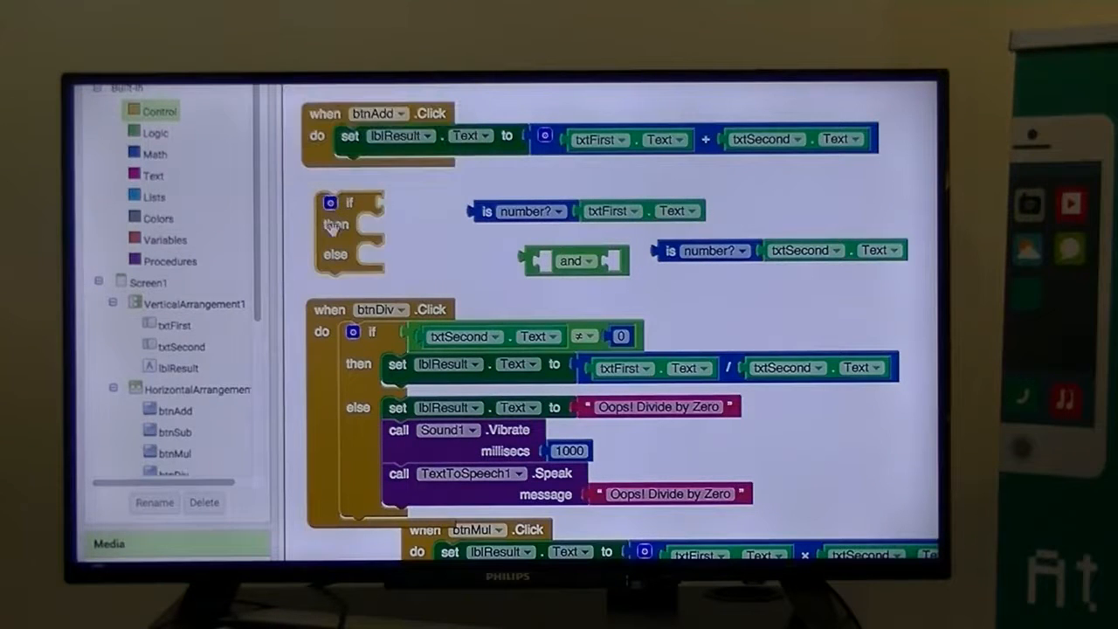
drag(350, 228, 402, 227)
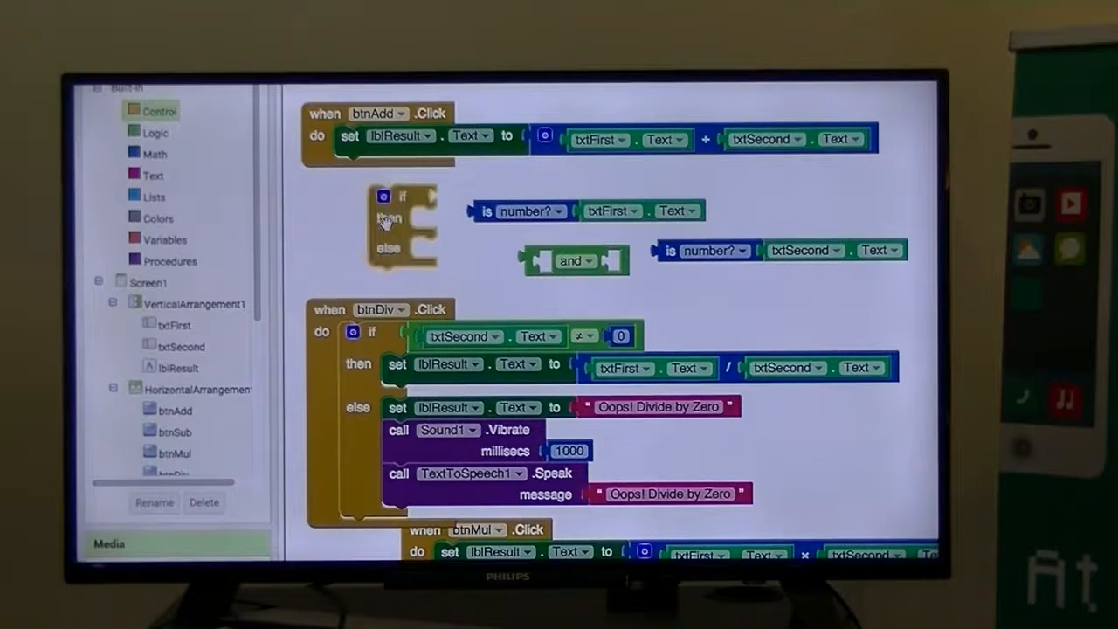